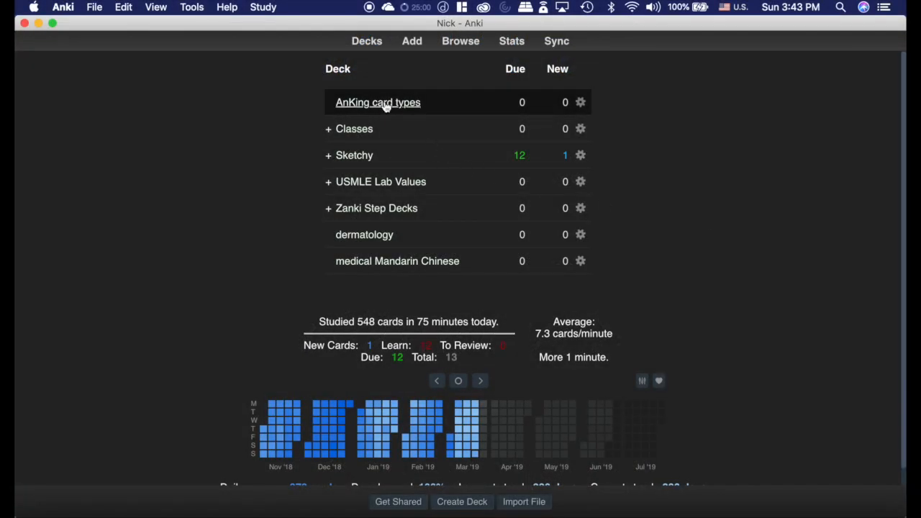
Step: Start a new Cloze-AnKingMed note in the AnKing card types deck
{"action": "left_click", "coordinate": [412, 41]}
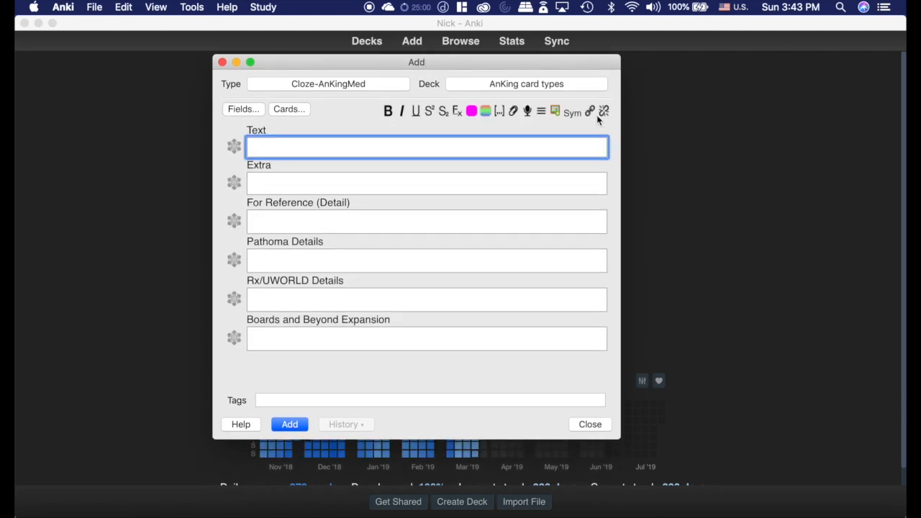
{"action": "left_click", "coordinate": [588, 111]}
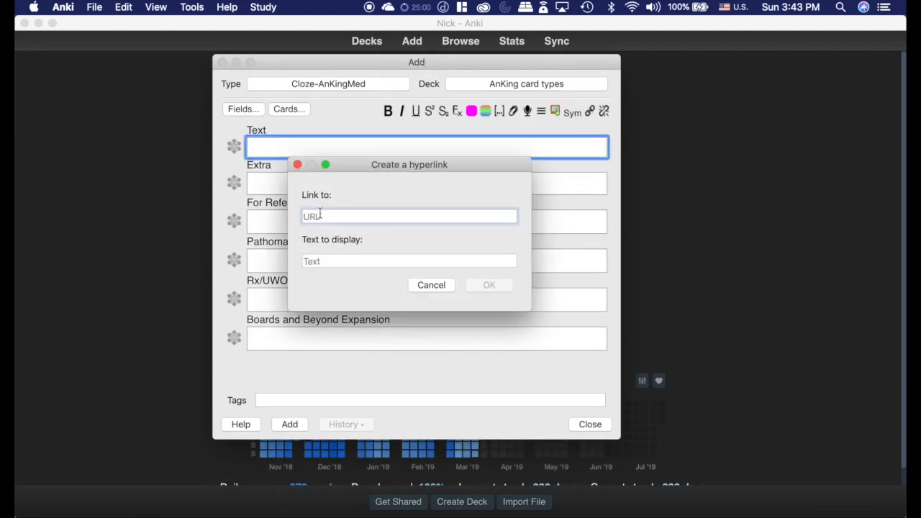
{"action": "type", "text": "www.abc.c"}
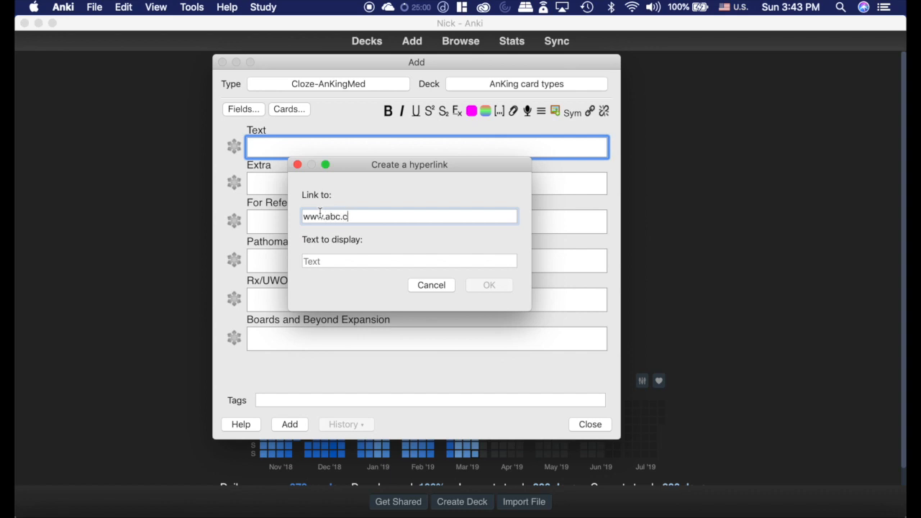
{"action": "type", "text": "go"}
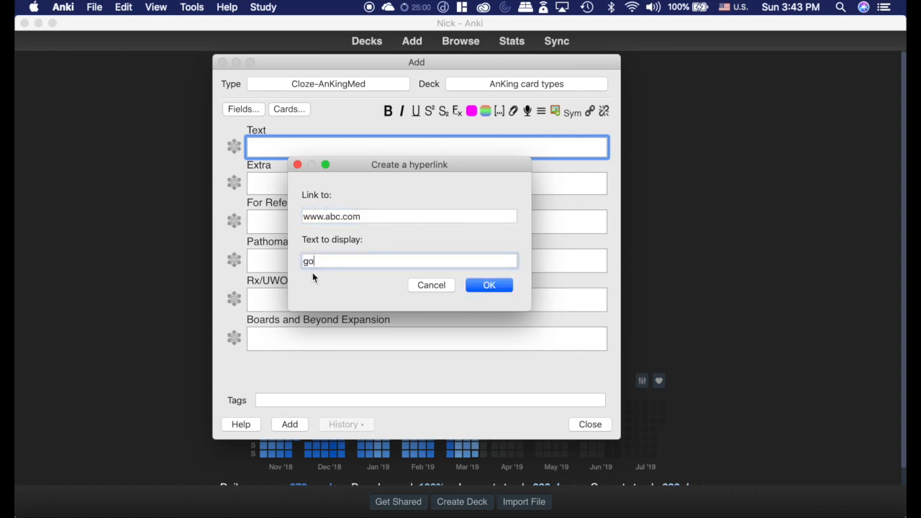
{"action": "left_click", "coordinate": [489, 285]}
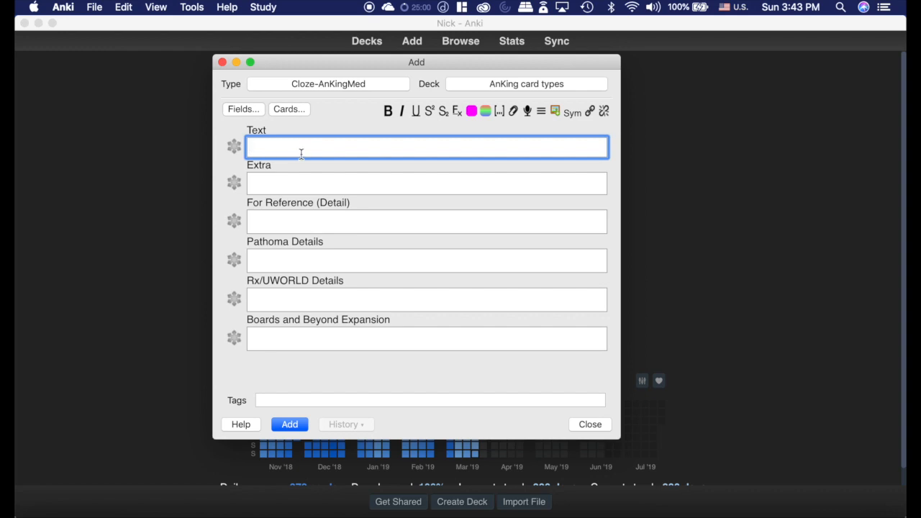
{"action": "left_click", "coordinate": [604, 111]}
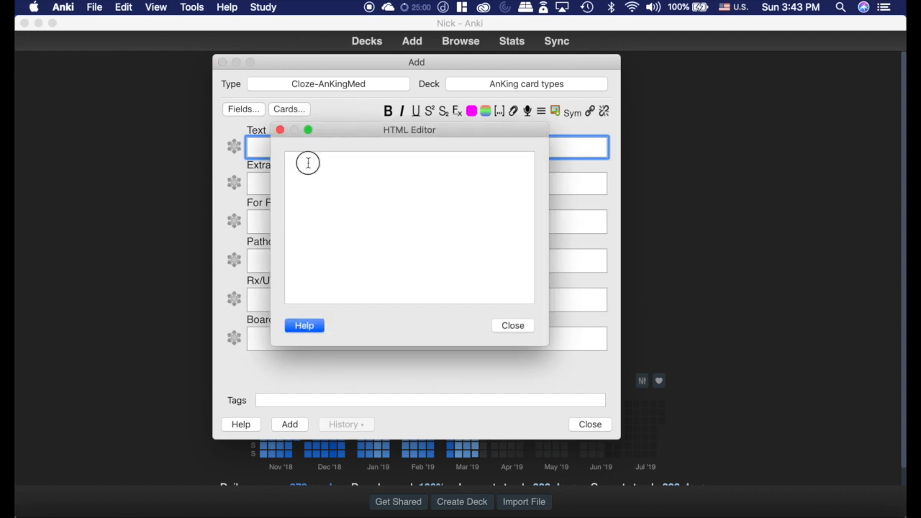
{"action": "type", "text": "href=\"http://example.com\">TEXT</a>"}
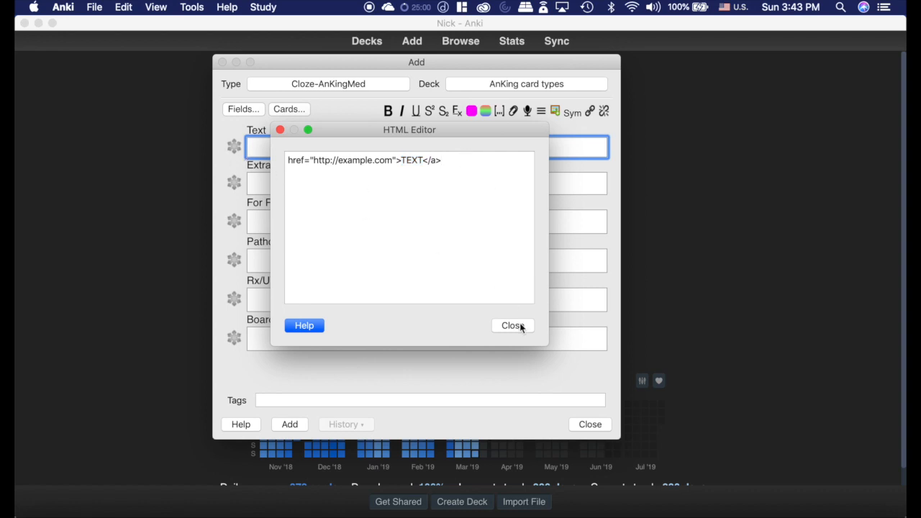
{"action": "left_click", "coordinate": [511, 326]}
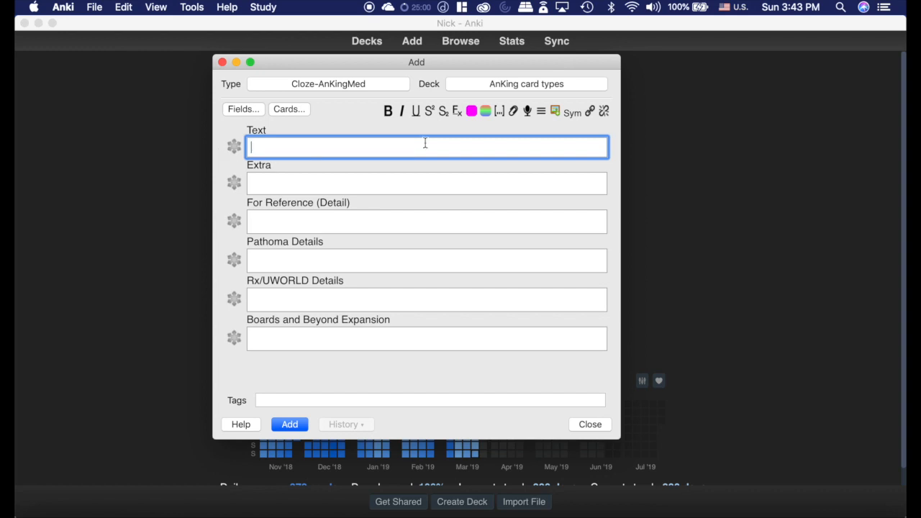
{"action": "left_click", "coordinate": [572, 112]}
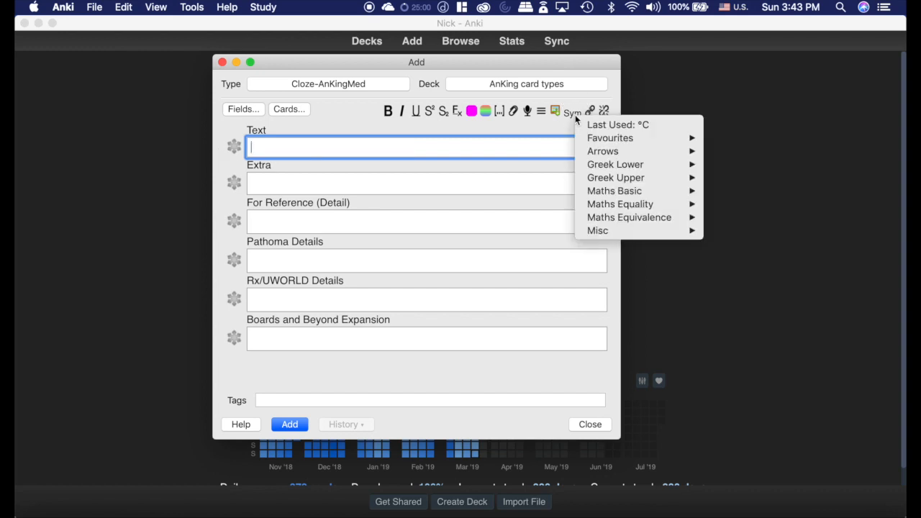
{"action": "mouse_move", "coordinate": [615, 164]}
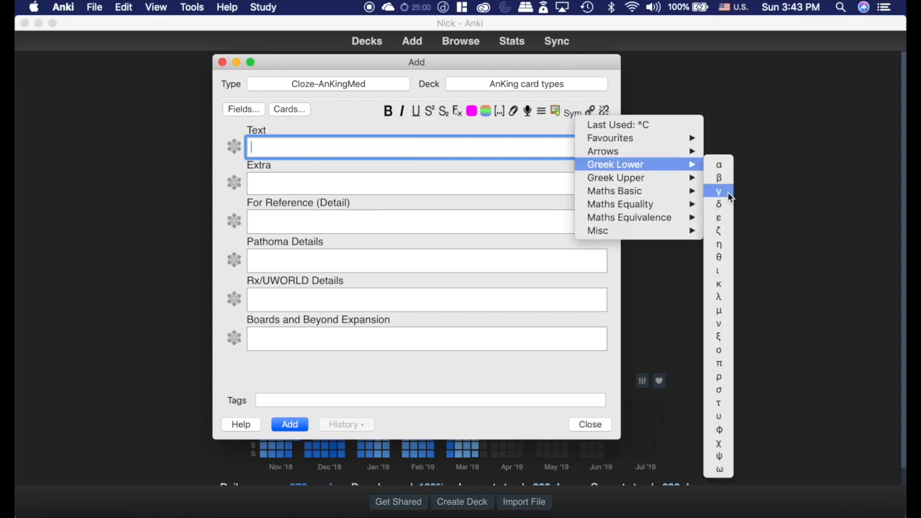
{"action": "mouse_move", "coordinate": [615, 231]}
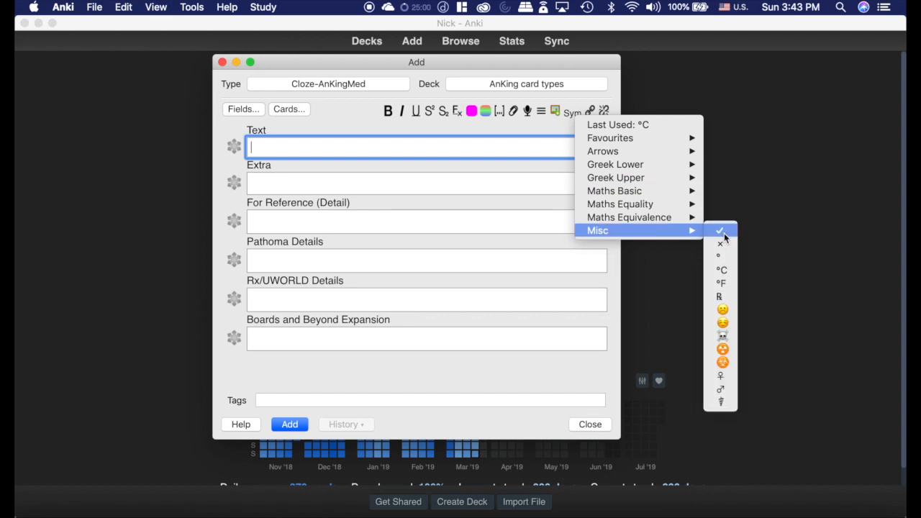
{"action": "mouse_move", "coordinate": [724, 311]}
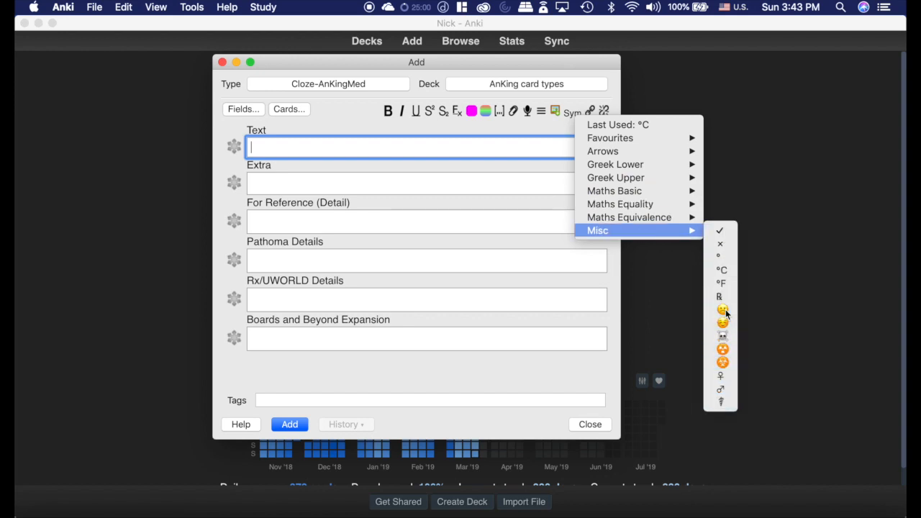
{"action": "left_click", "coordinate": [722, 310]}
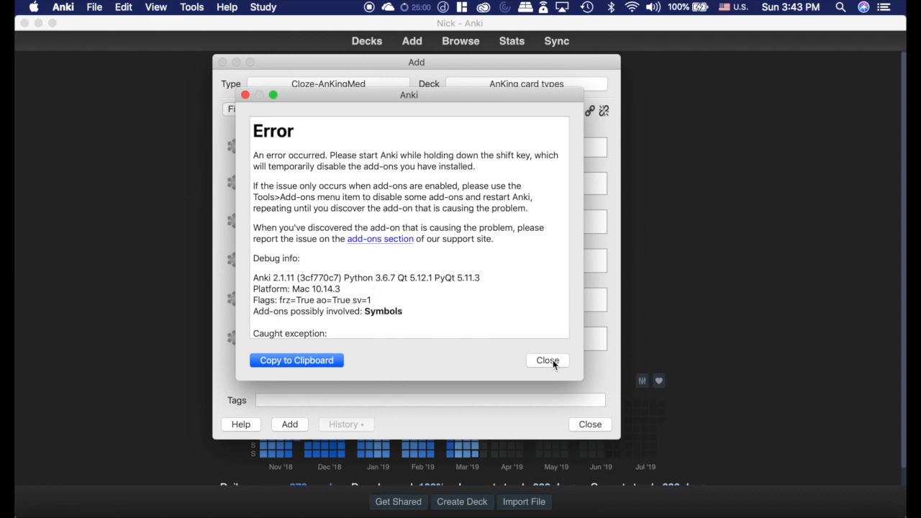
{"action": "left_click", "coordinate": [547, 360]}
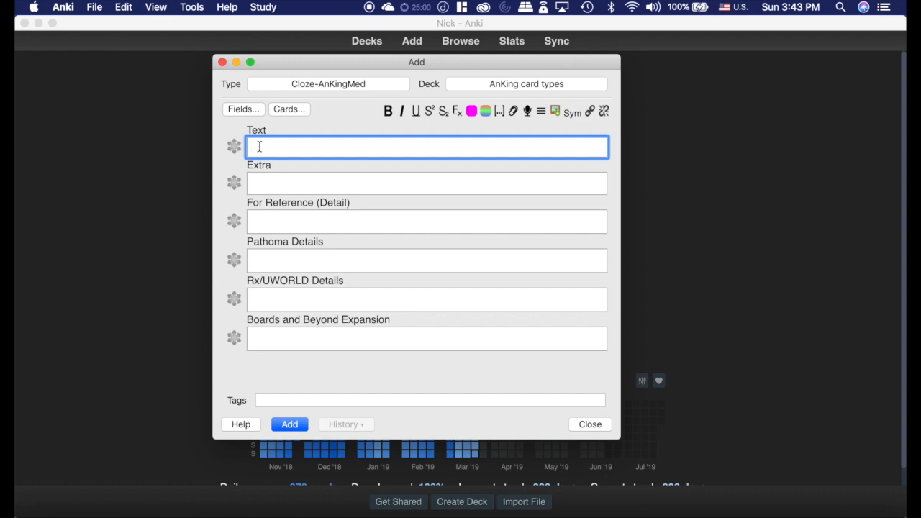
{"action": "left_click", "coordinate": [573, 113]}
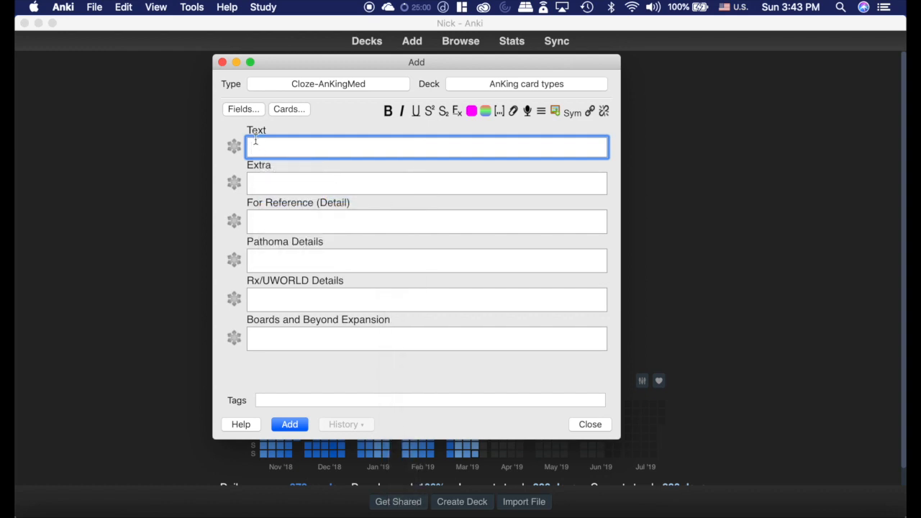
{"action": "type", "text": "a"}
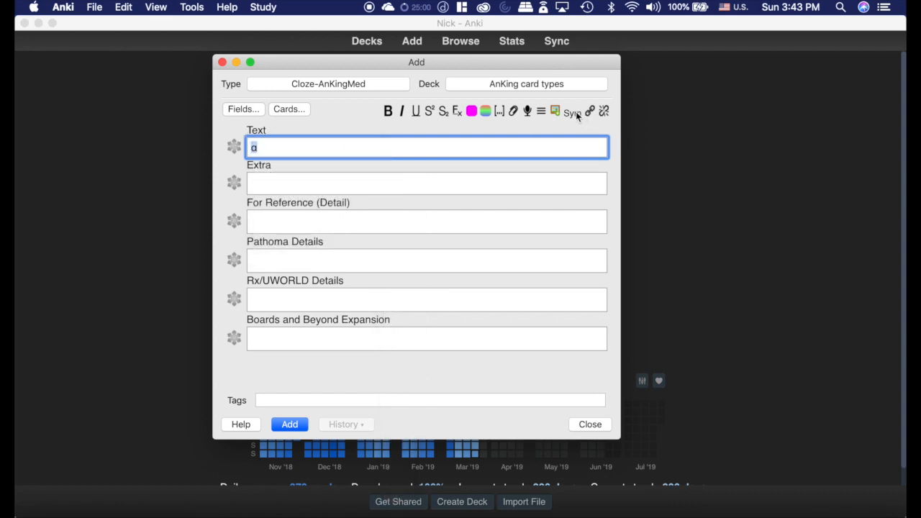
{"action": "key", "text": "Backspace"}
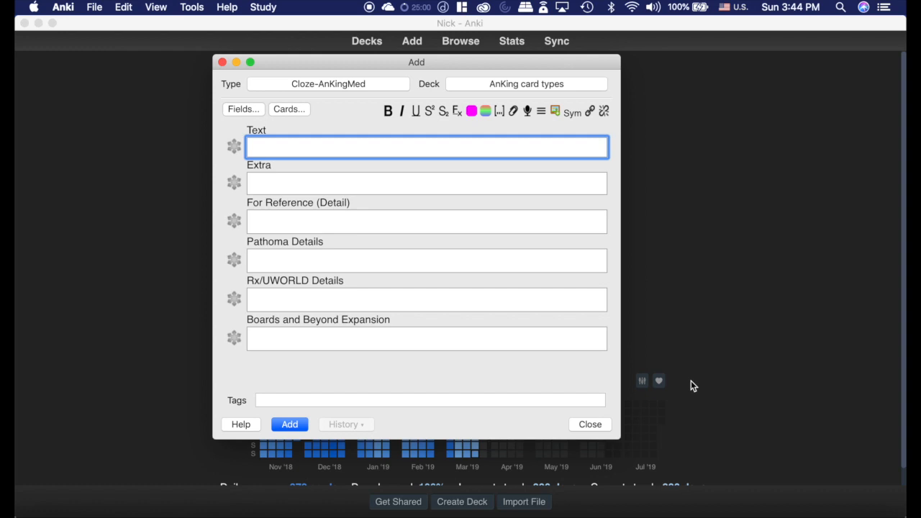
Step: Close the Add window and filter the Add-ons manager with 'fast' to show Fastbar
{"action": "left_click", "coordinate": [590, 424]}
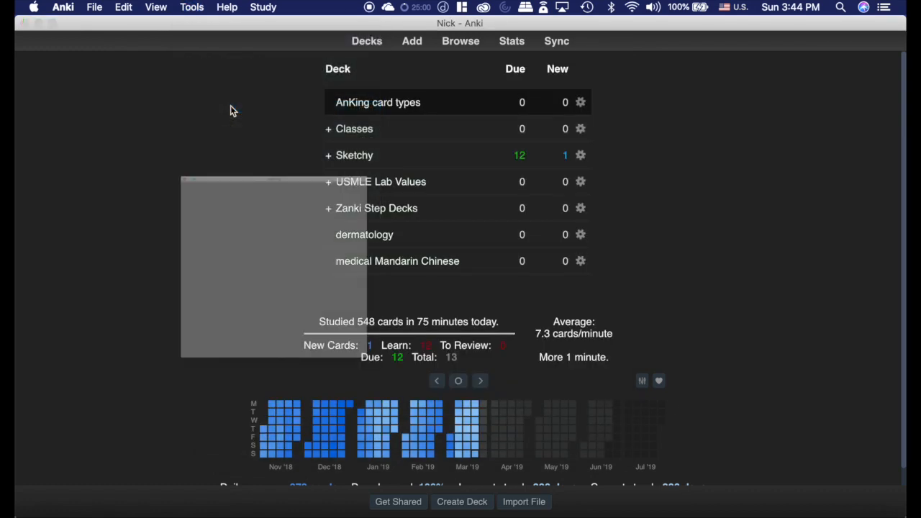
{"action": "left_click", "coordinate": [192, 7]}
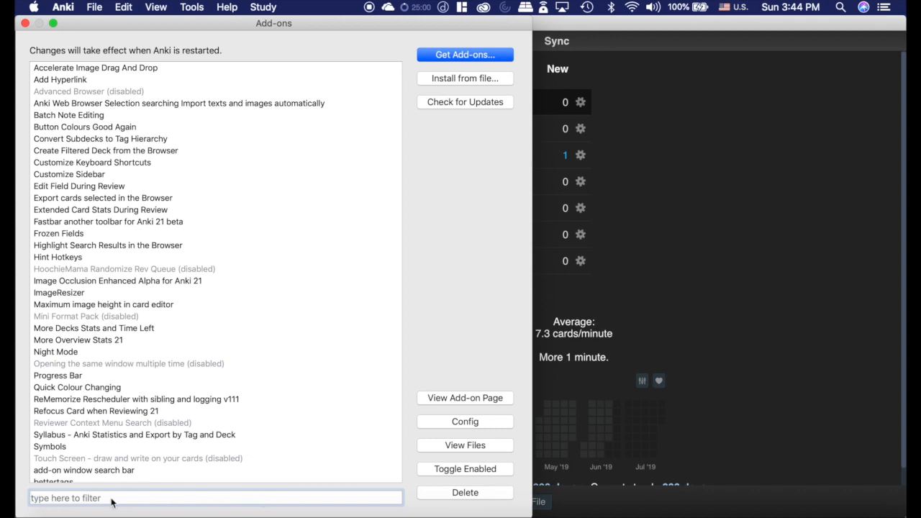
{"action": "type", "text": "search"}
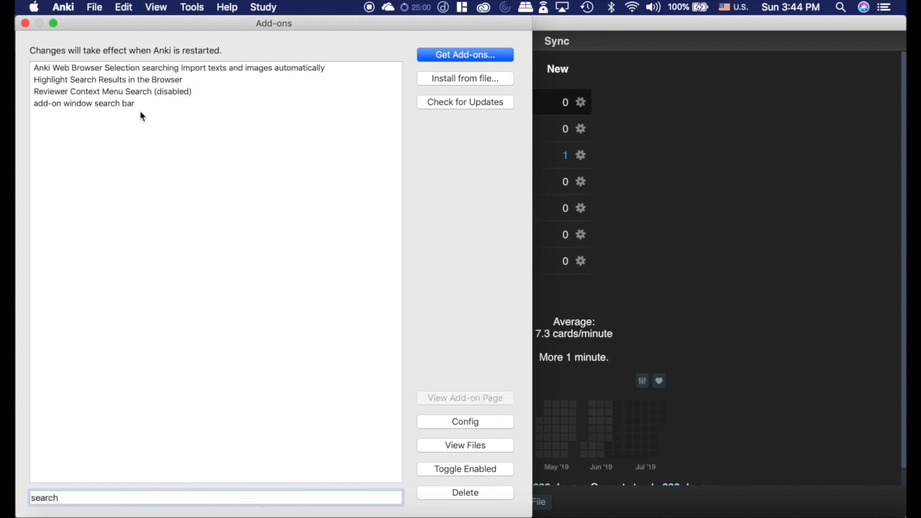
{"action": "type", "text": "fast"}
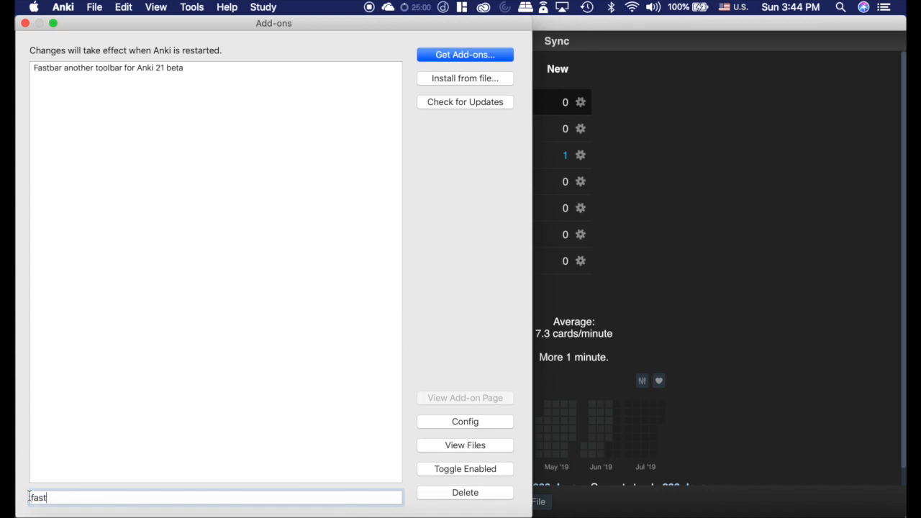
{"action": "mouse_move", "coordinate": [144, 437]}
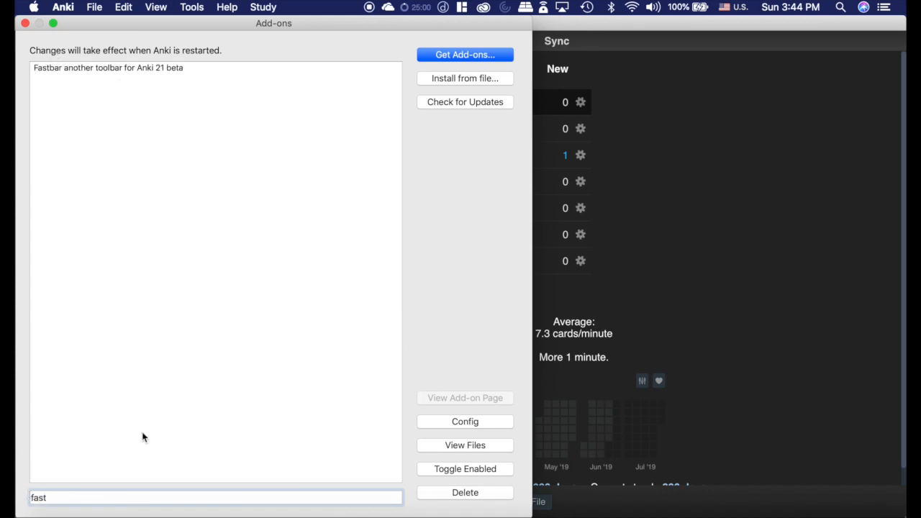